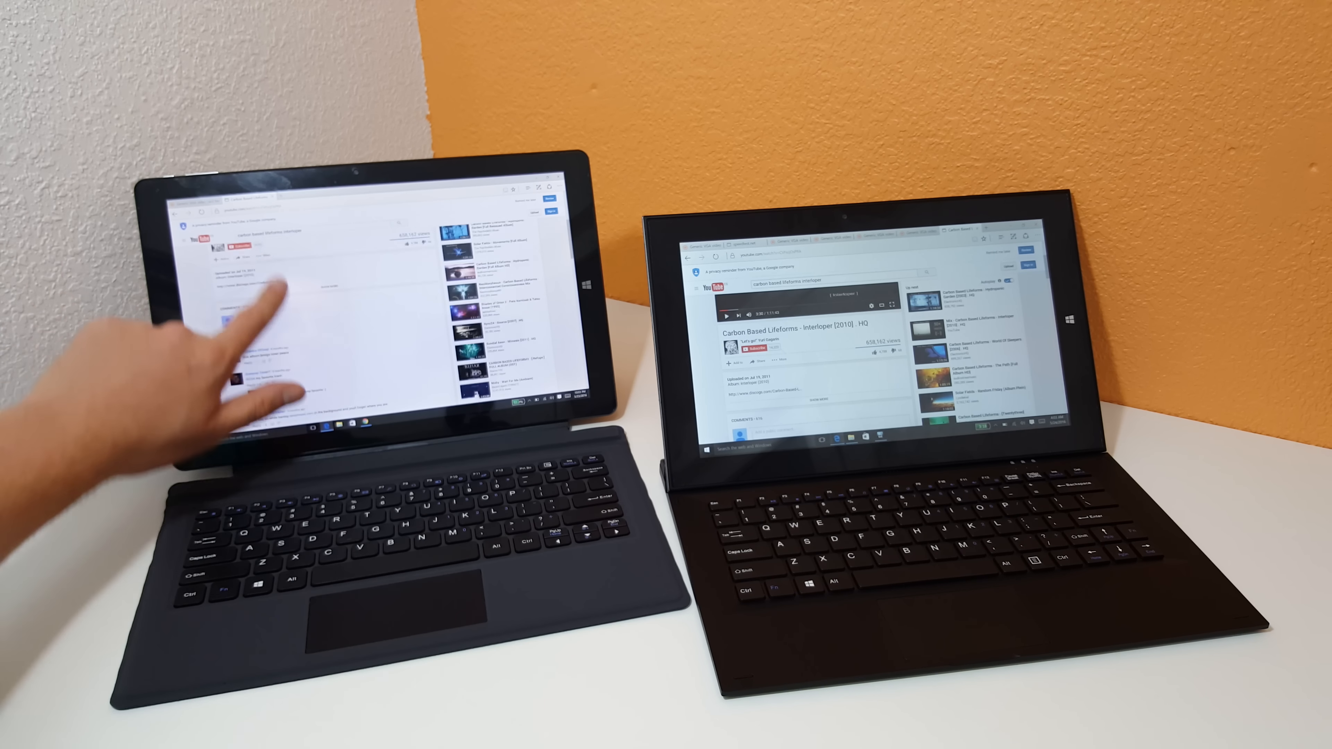
click(280, 289)
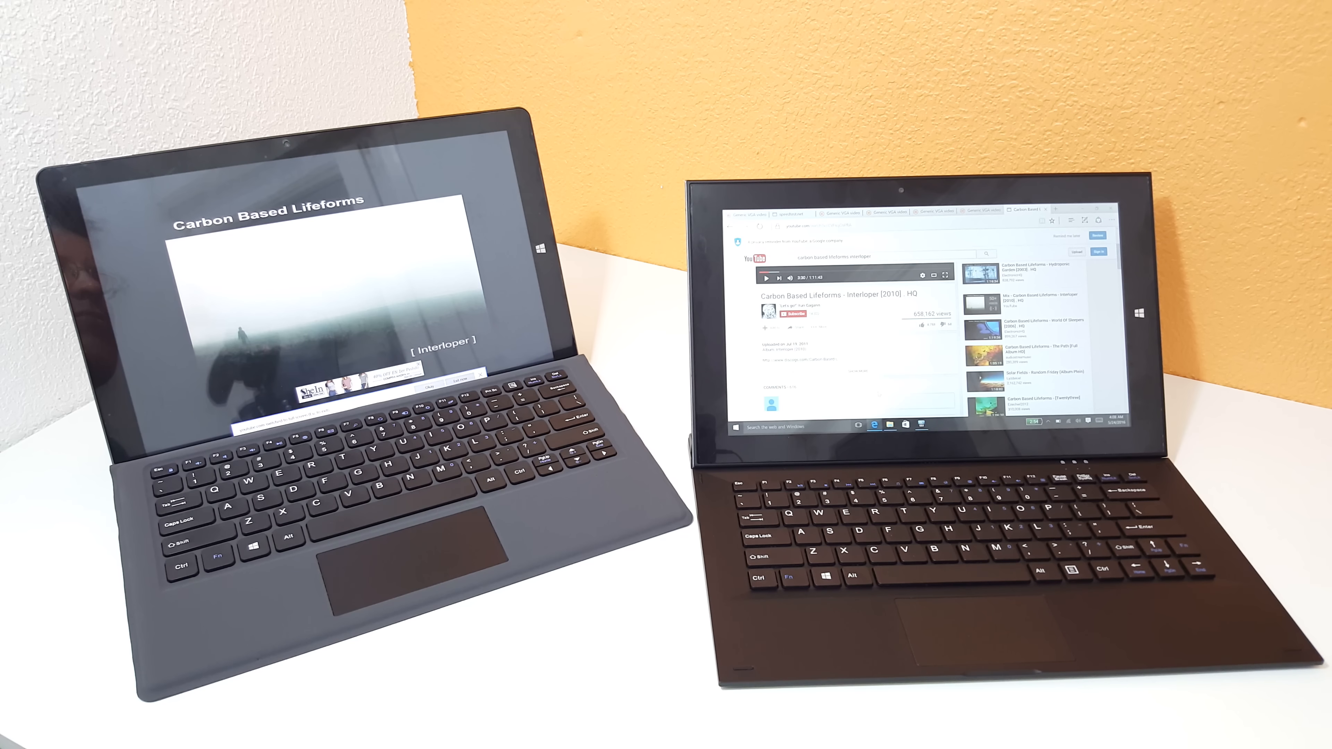
click(337, 286)
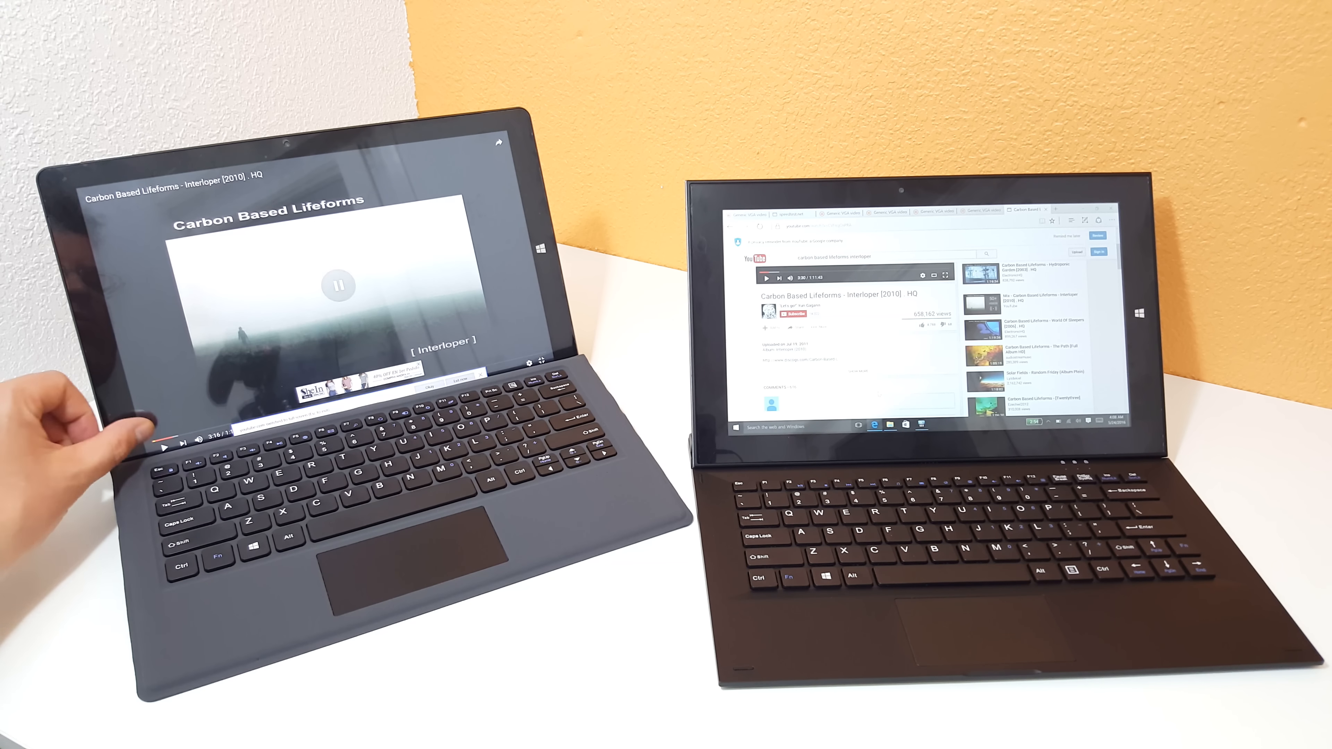